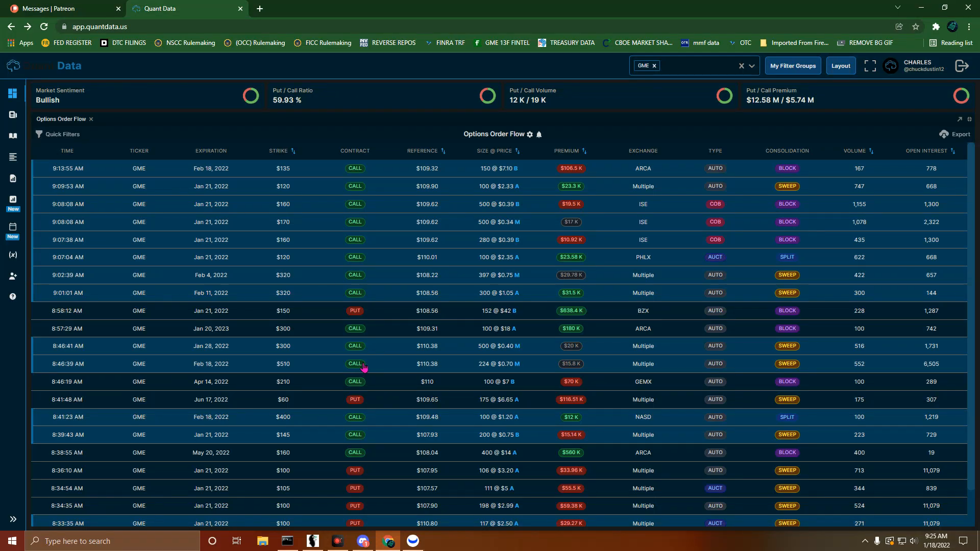
mouse_move(513, 325)
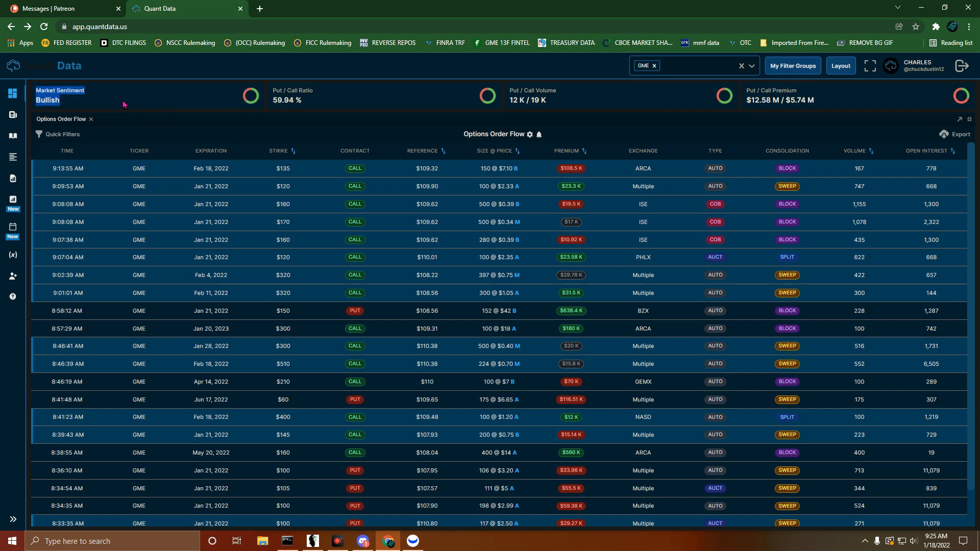
mouse_move(324, 101)
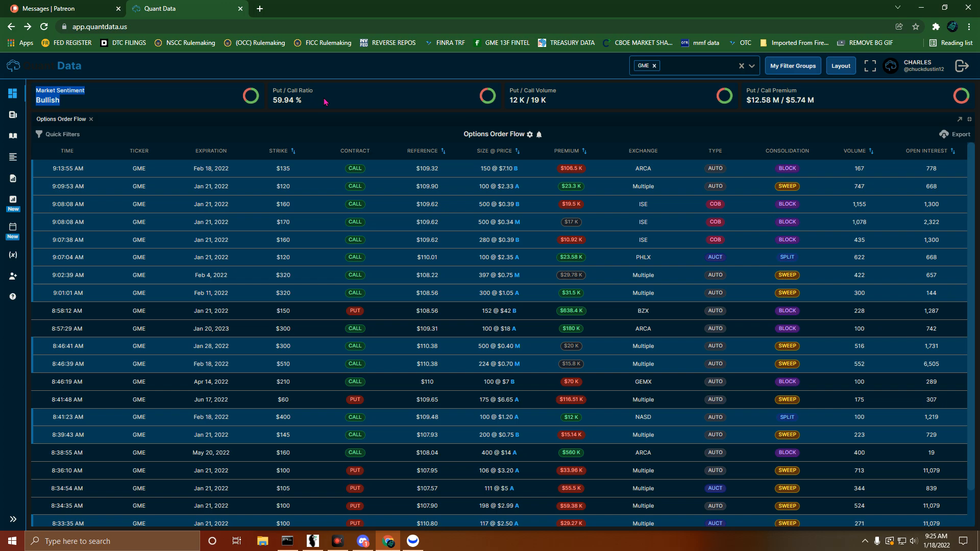
mouse_move(780, 100)
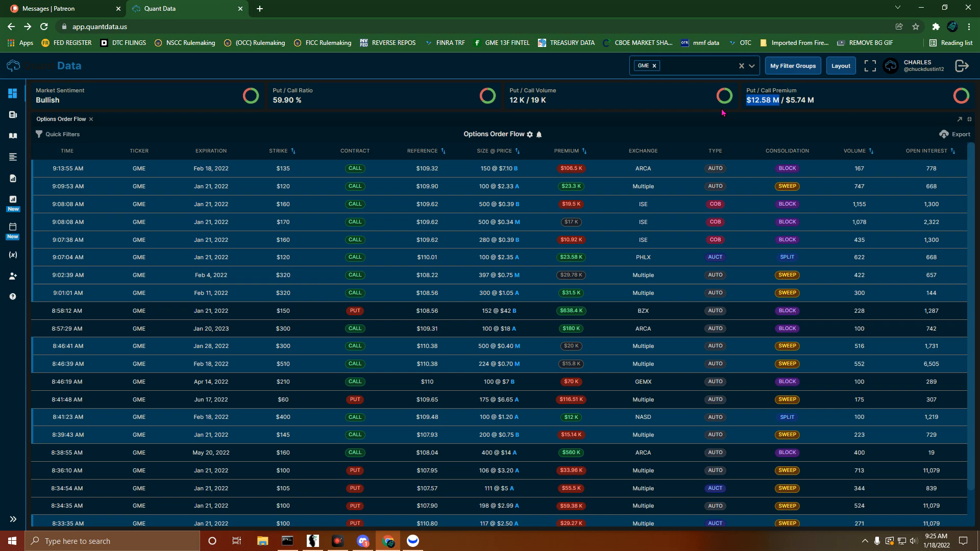
mouse_move(726, 112)
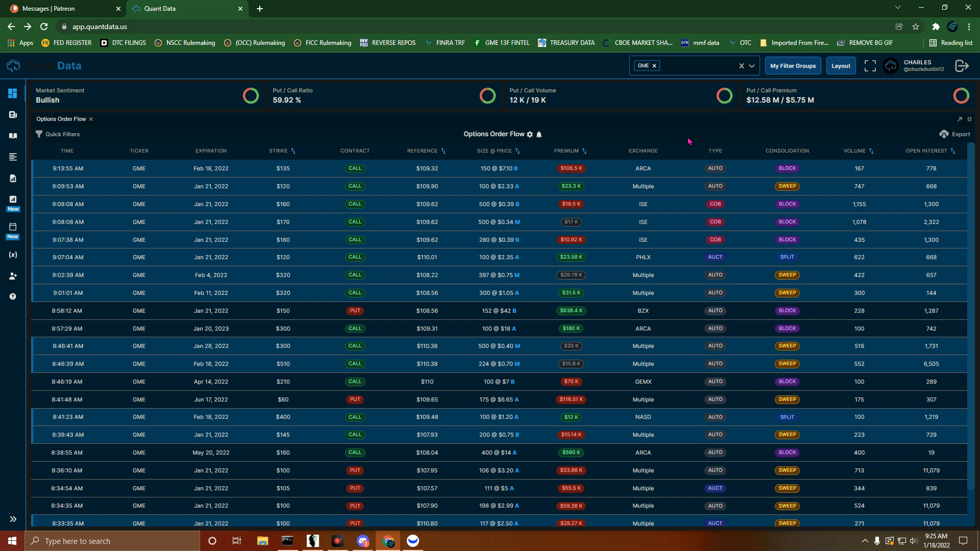
mouse_move(138, 145)
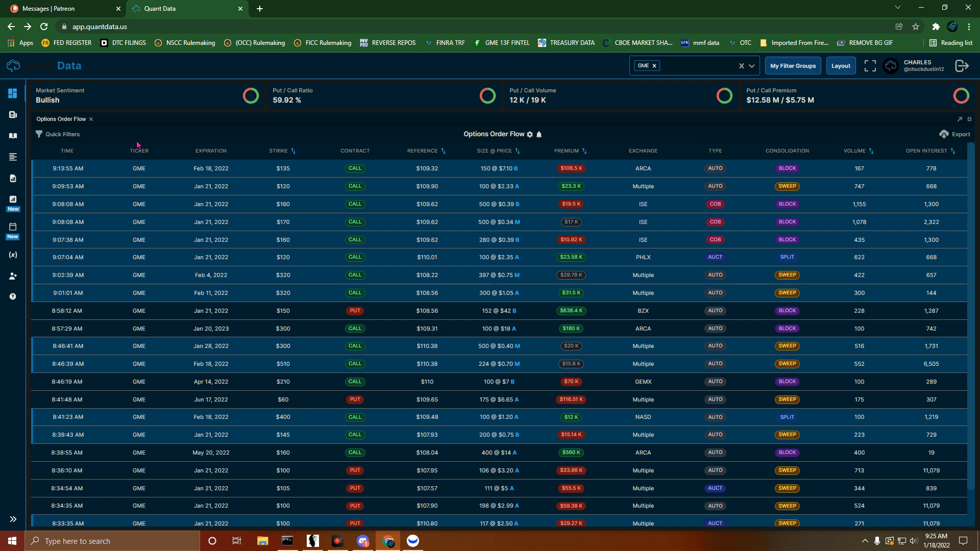
Scroll the order flow down to the GME $100-strike puts near 8:33 AM
scroll(down, 3)
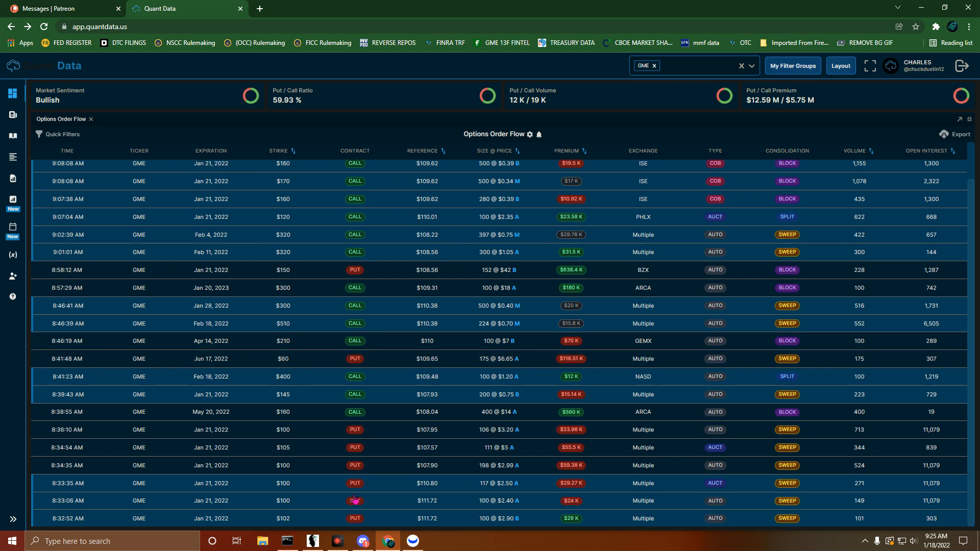
mouse_move(291, 488)
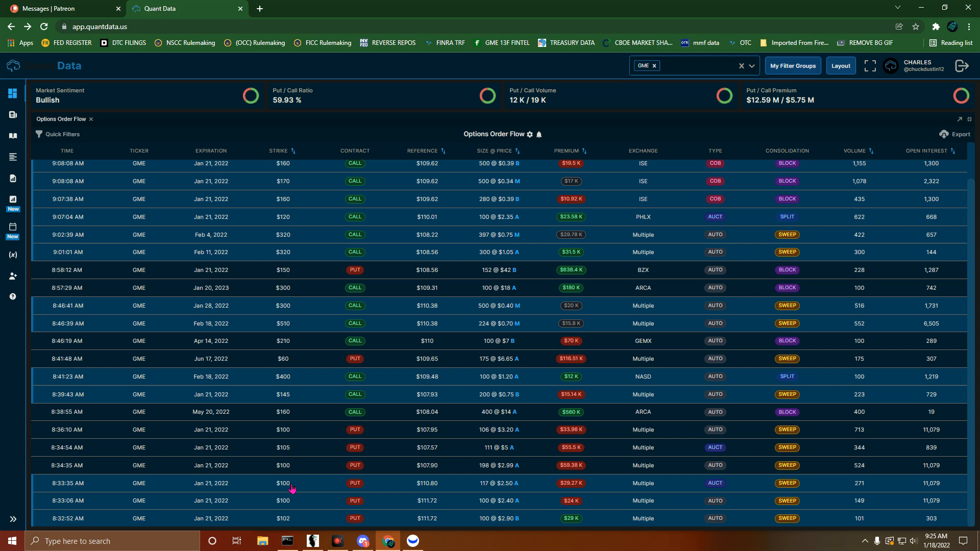
mouse_move(305, 522)
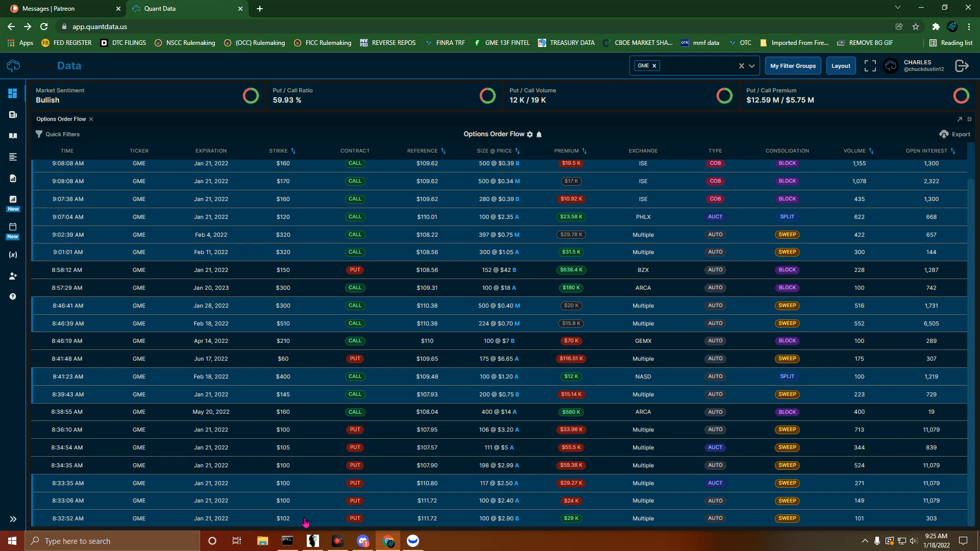
mouse_move(141, 436)
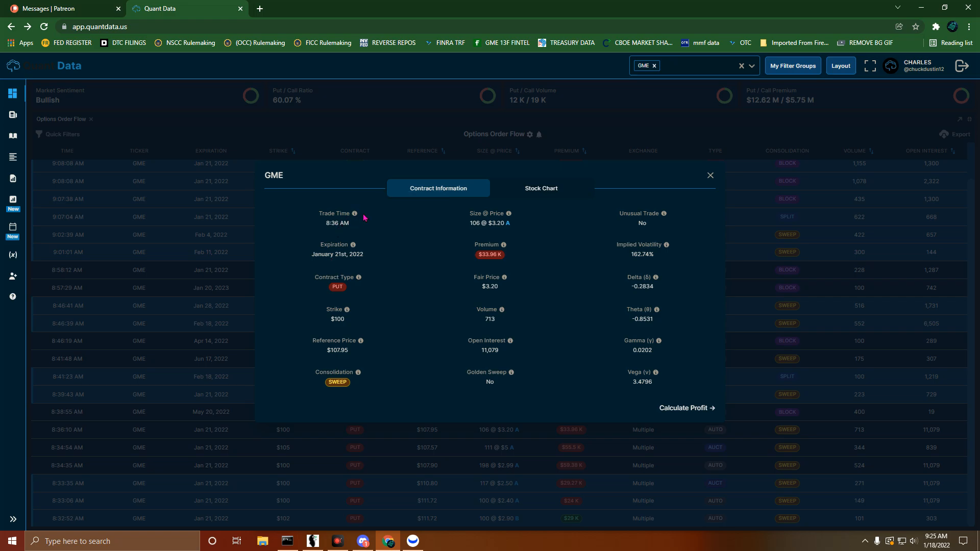
mouse_move(507, 263)
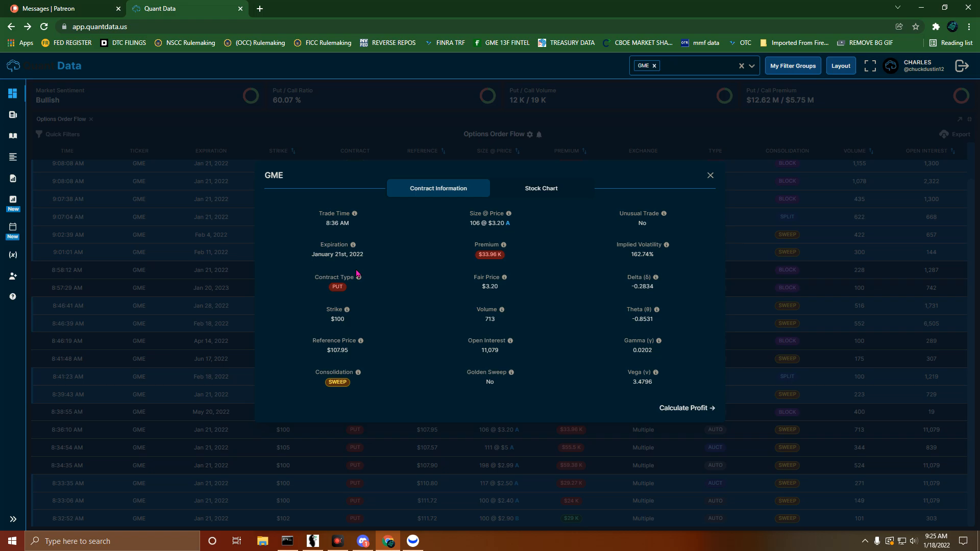
mouse_move(400, 328)
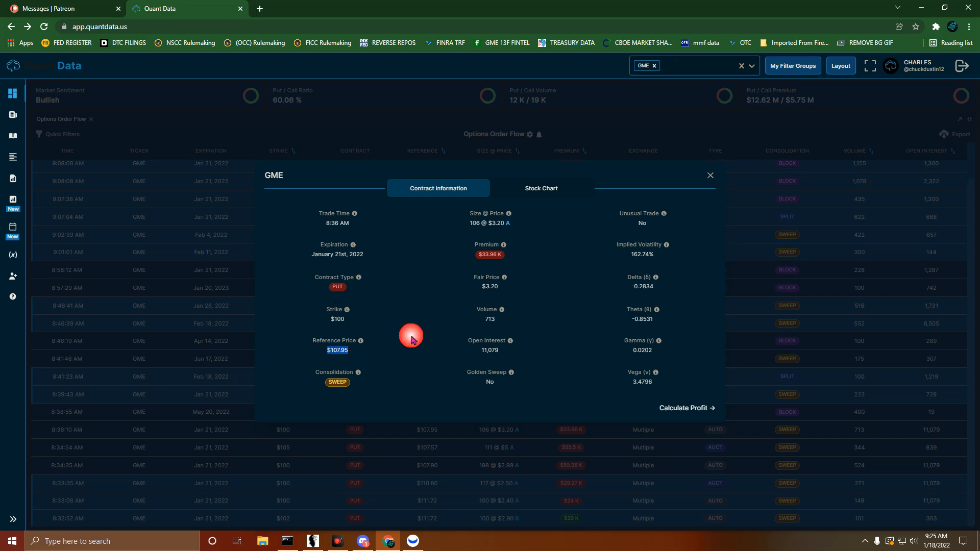
mouse_move(686, 417)
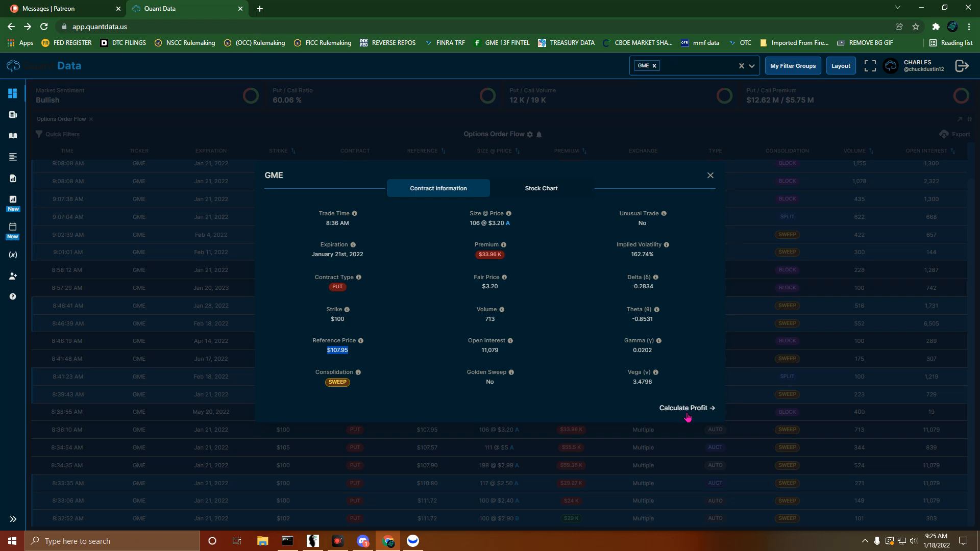
Select the 8:36:10 AM GME $100 PUT row to view its Contract Information
click(685, 408)
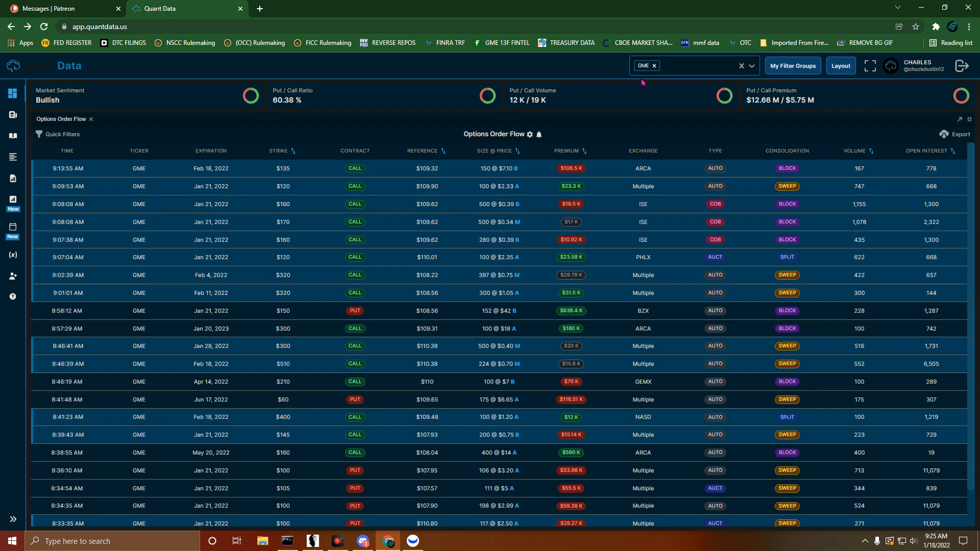
mouse_move(469, 187)
text(AMC)
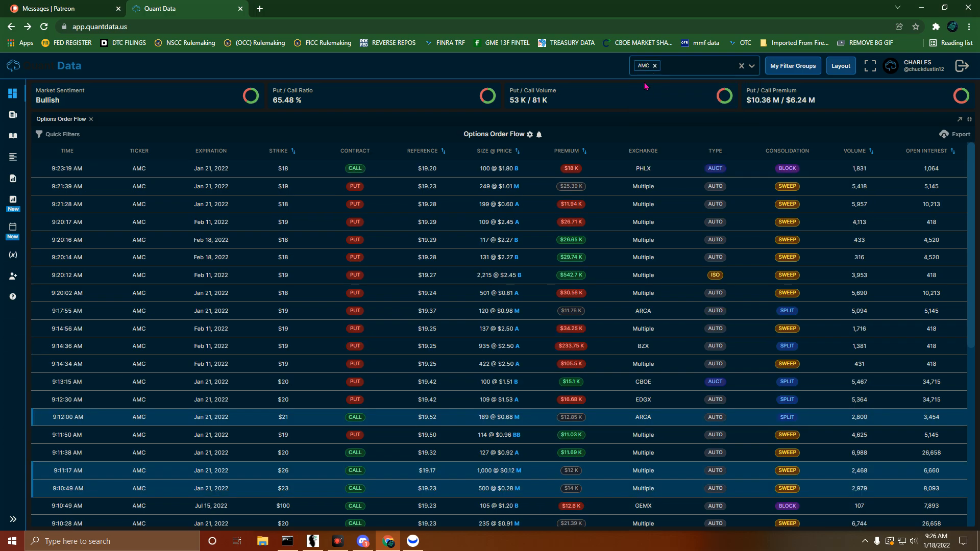
mouse_move(23, 193)
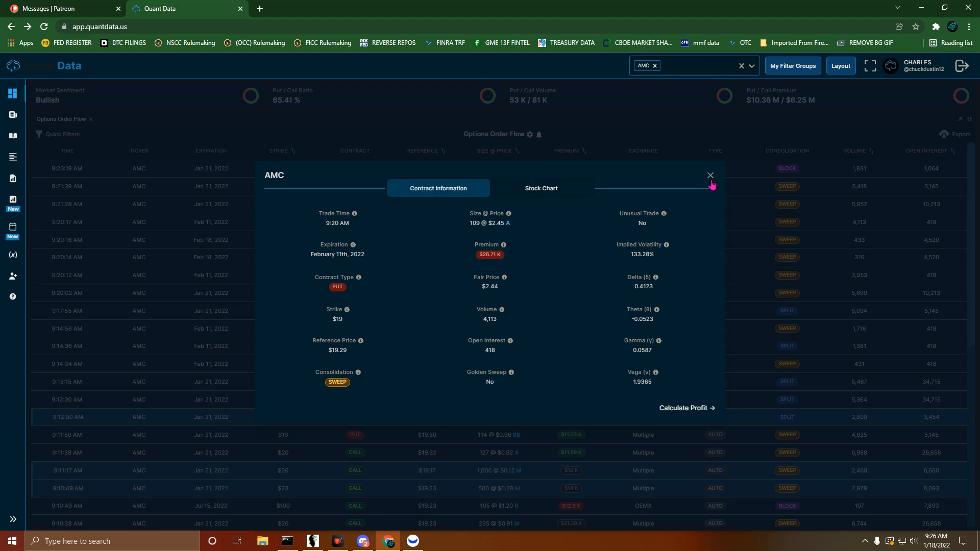
Show the one-year daily AMC stock chart for the $19 February 11 put
click(540, 188)
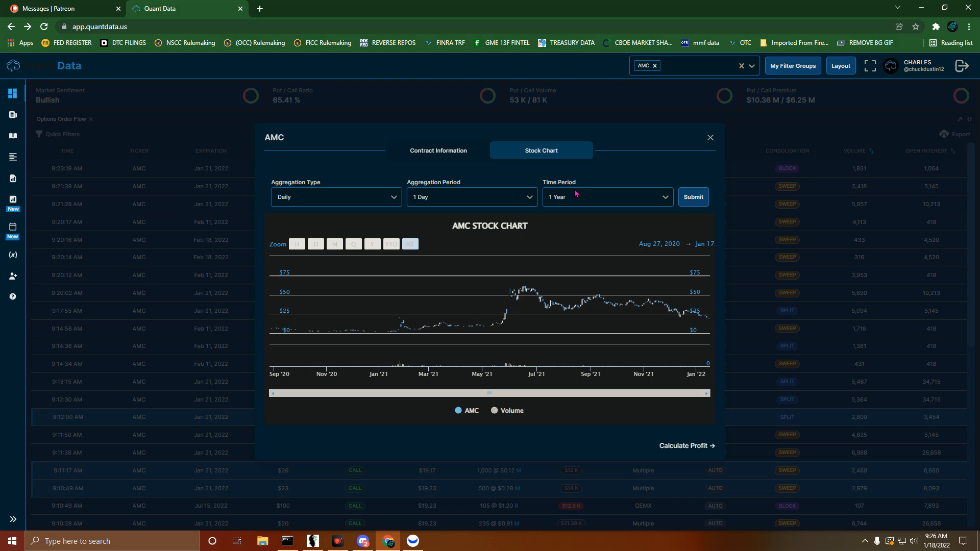